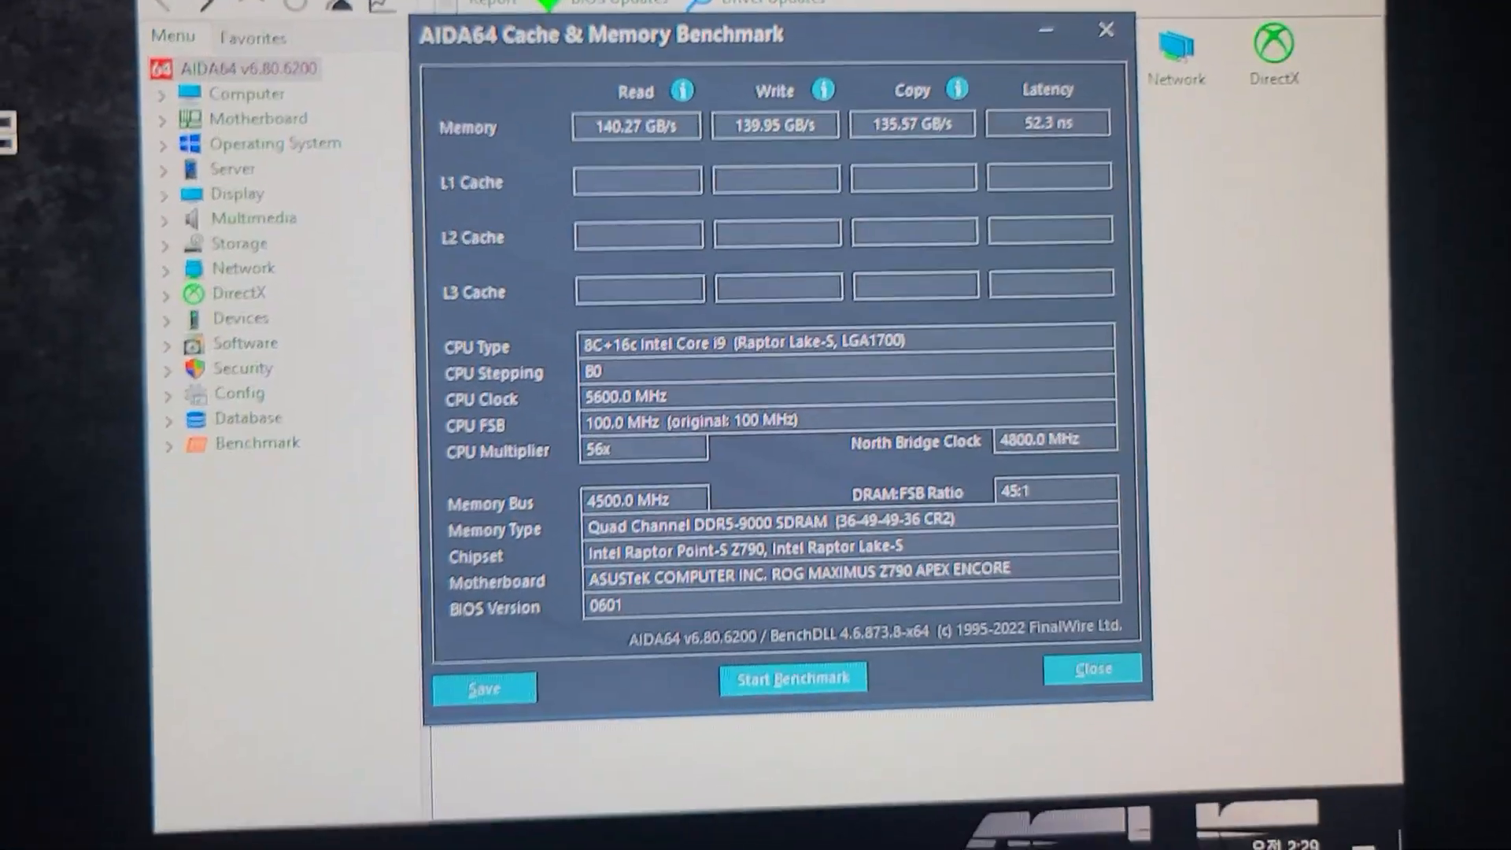
Step: Open the Windows Start menu while the DDR5-9000 benchmark results stay on screen
left_click(793, 679)
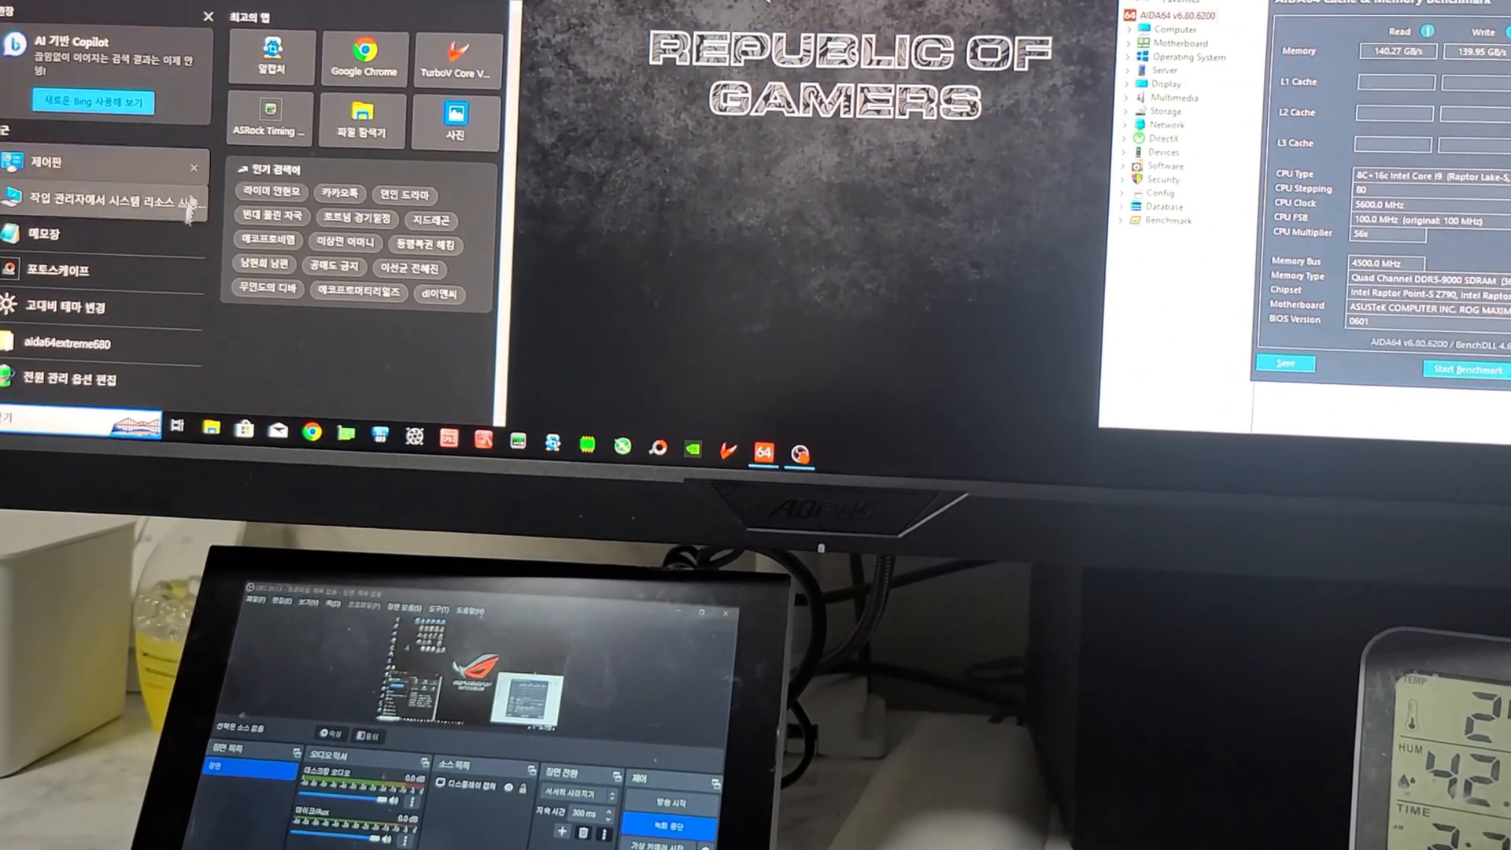
Step: Open Task Manager and confirm ending the conhost.exe process
left_click(102, 201)
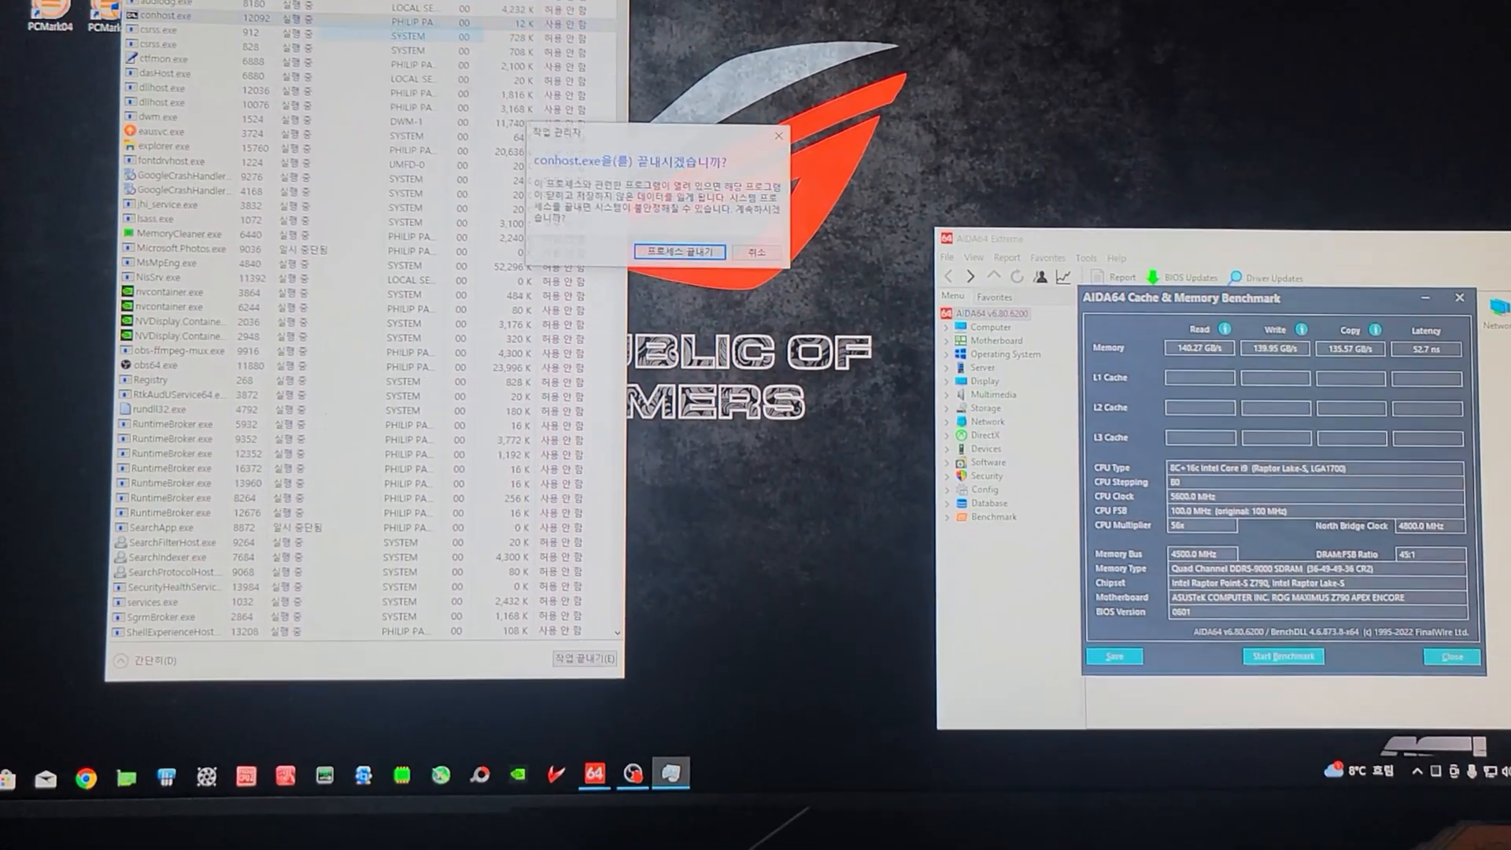
left_click(678, 252)
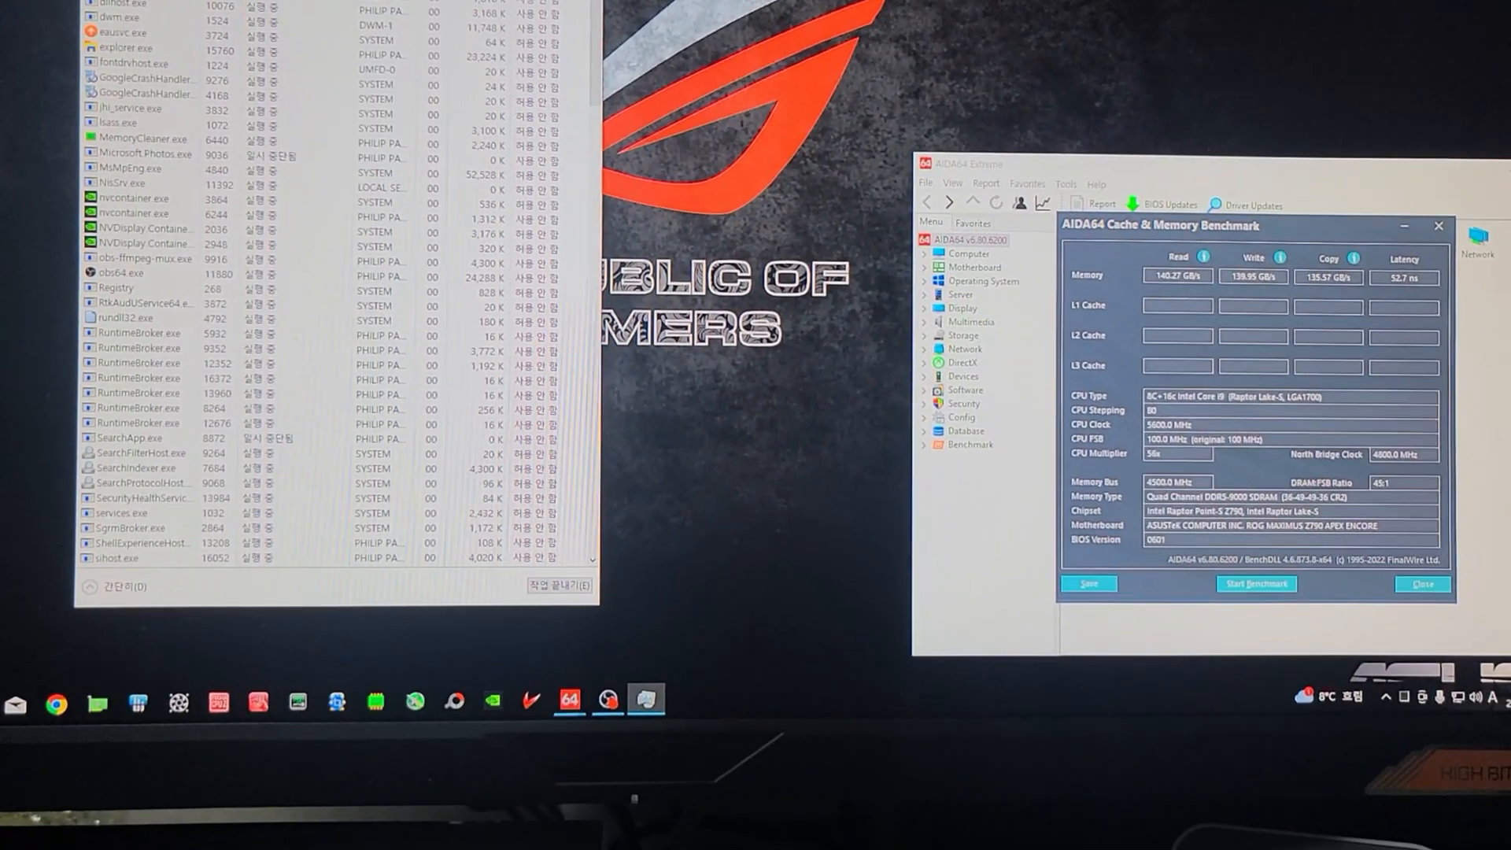